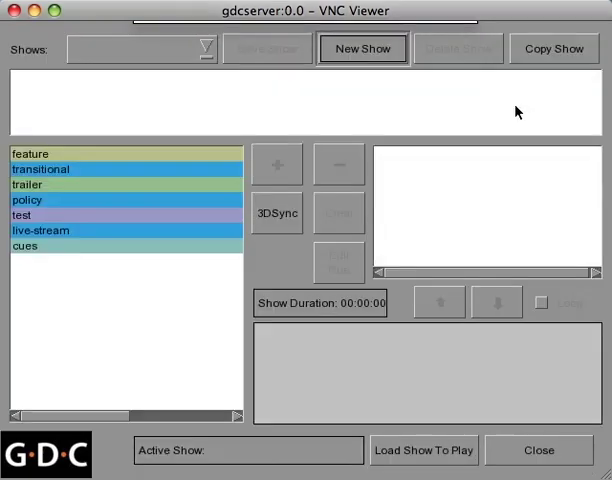
Start a new show and name it 'TEST 1' using the on-screen keyboard
click(362, 48)
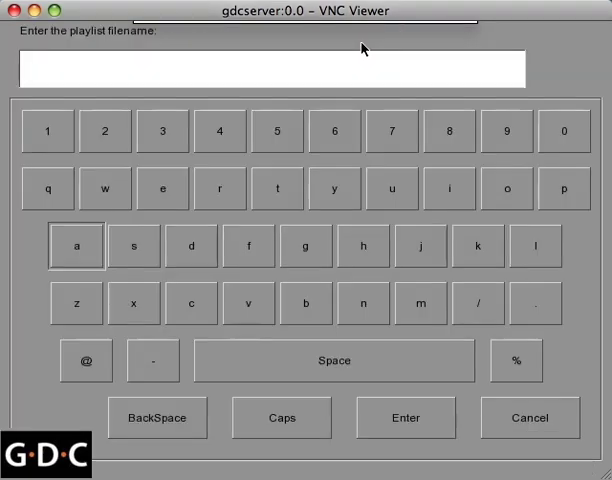
mouse_move(282, 336)
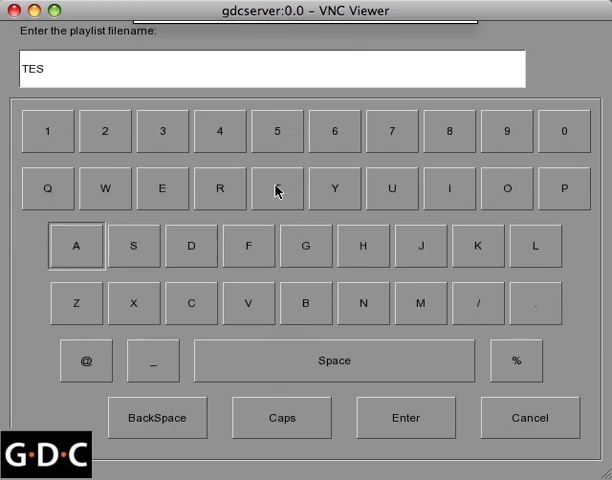
click(277, 188)
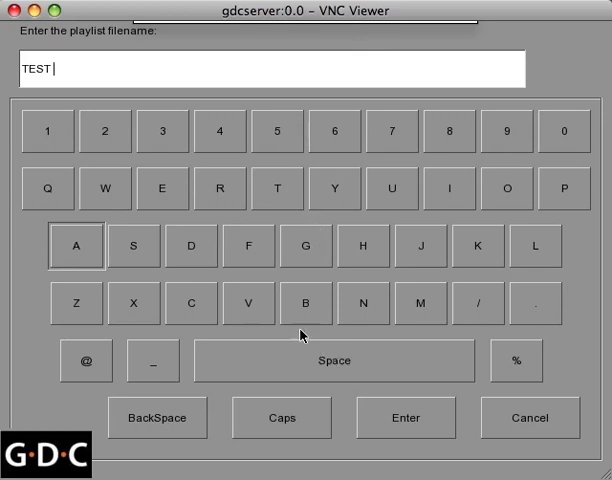
click(46, 131)
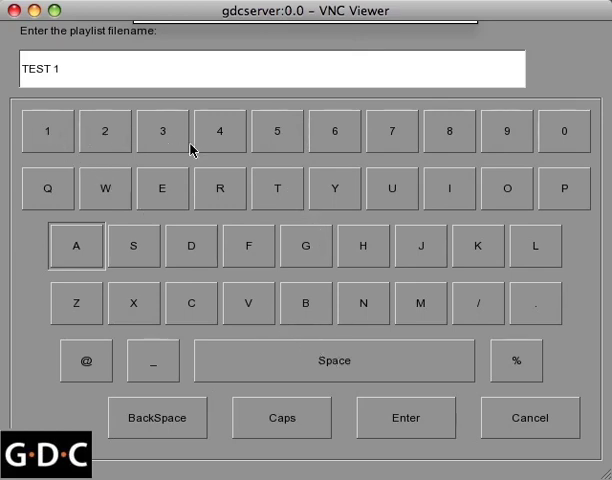
click(404, 417)
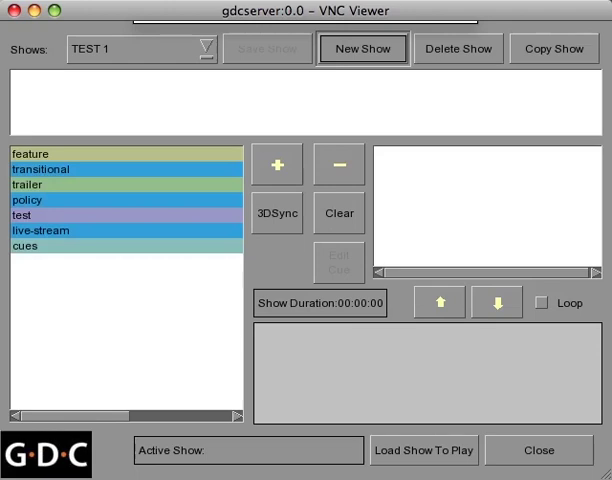
Add the trailers, including Date Night, Harry Potter, Star Trek and Wolverine, then save the show
click(140, 48)
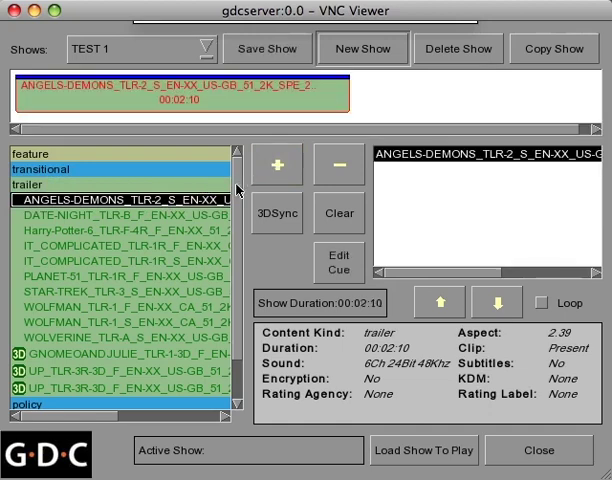
click(120, 218)
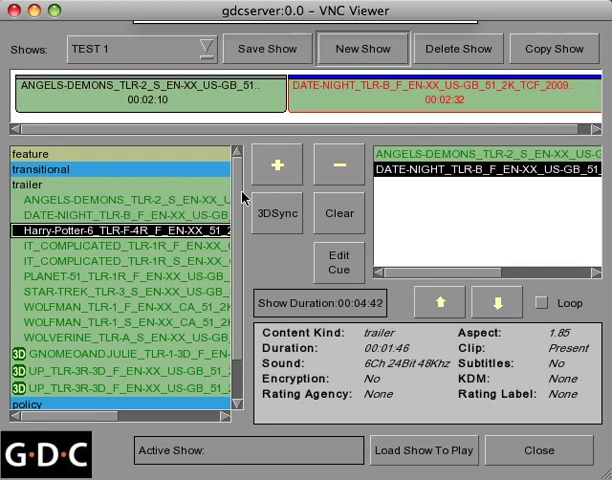
click(277, 164)
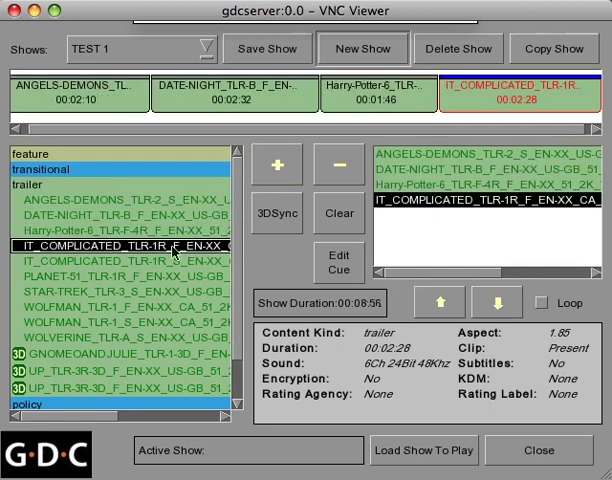
click(120, 300)
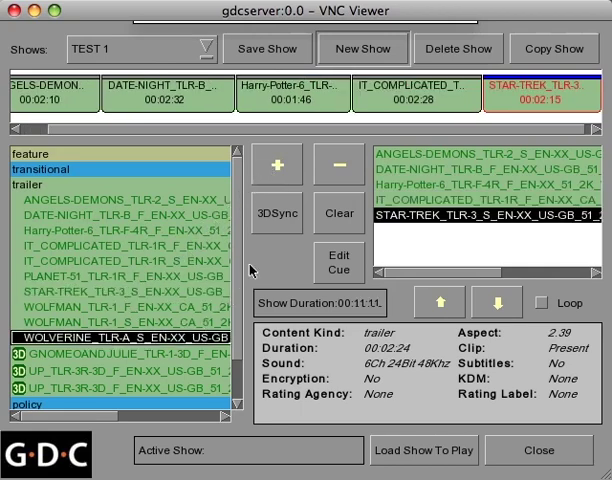
click(277, 164)
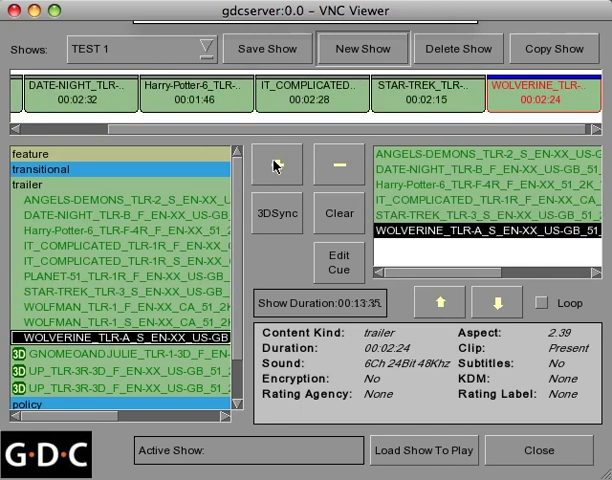
click(267, 48)
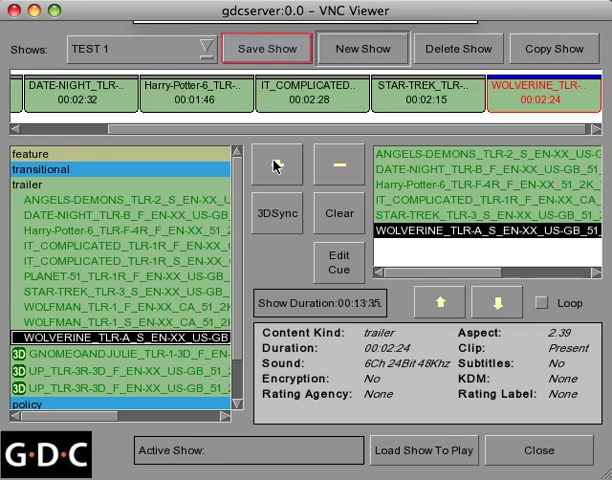
Confirm saving TEST 1, load it for playback on Screen 1, and press Play
click(267, 48)
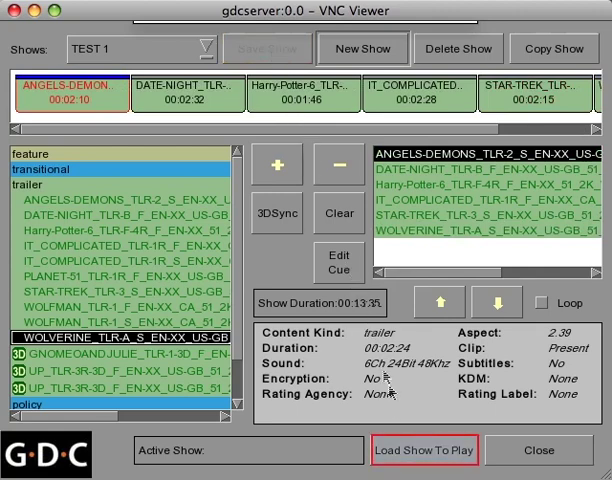
click(424, 450)
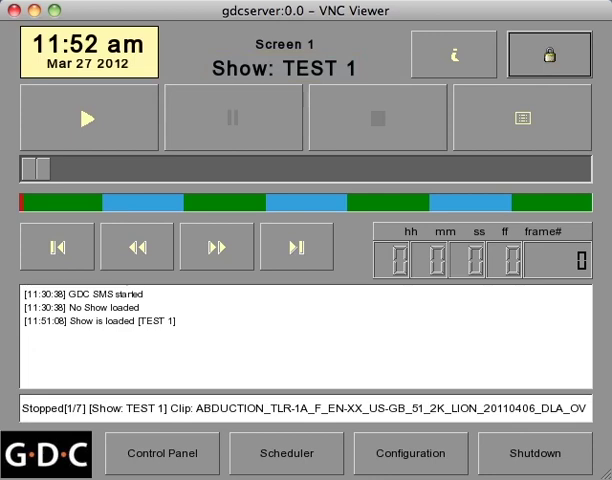
click(86, 118)
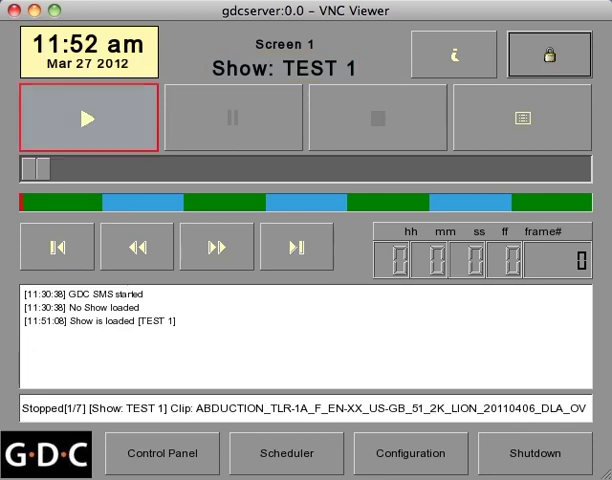